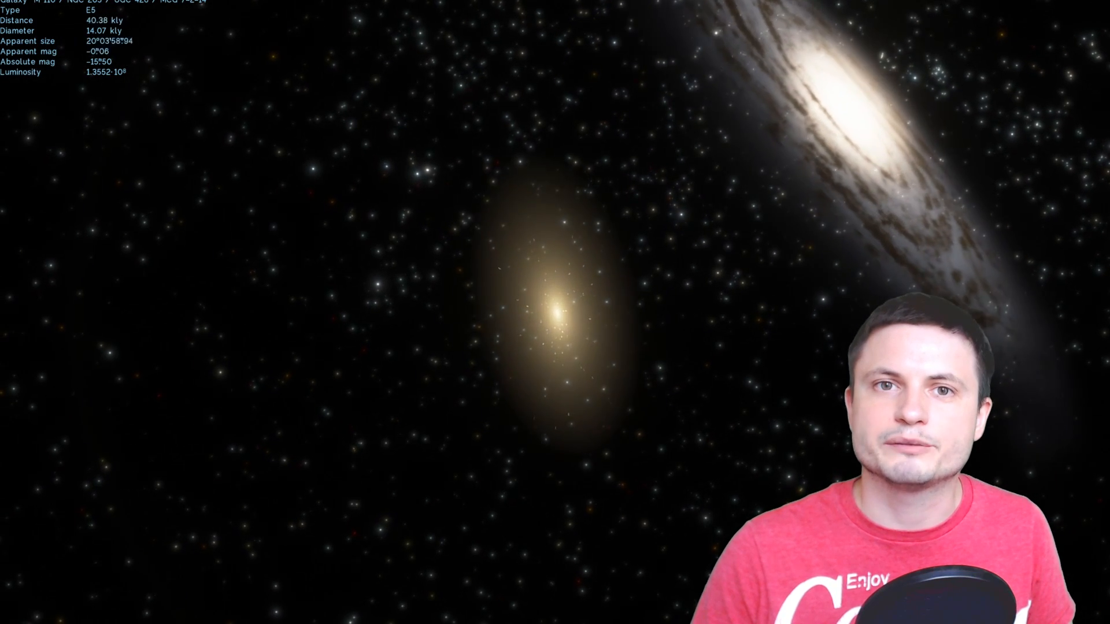
scroll(up, 3)
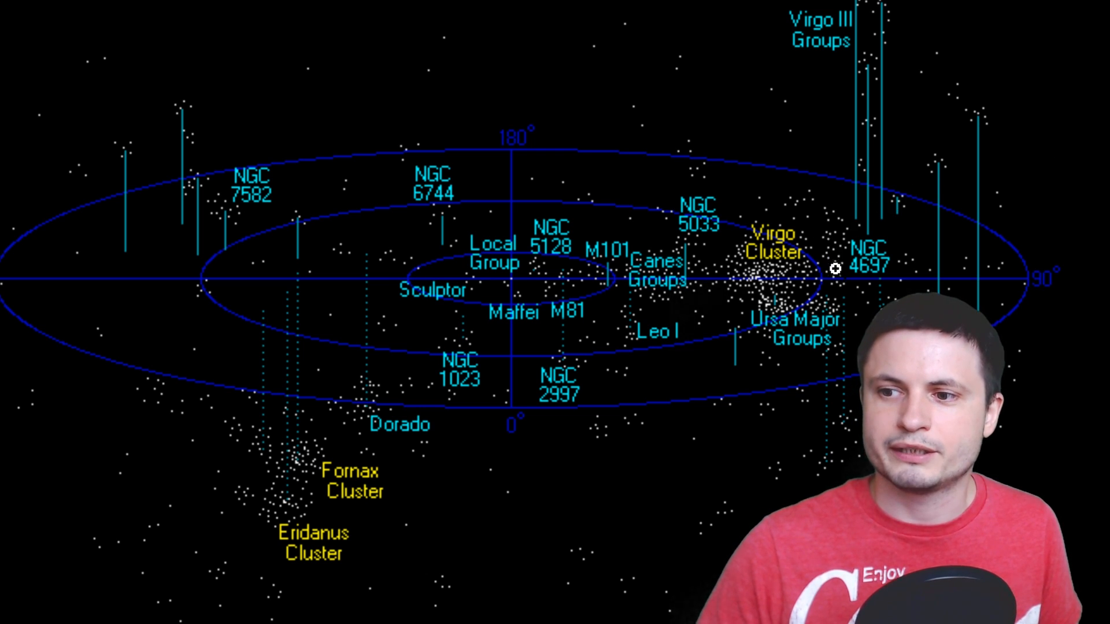
mouse_move(839, 297)
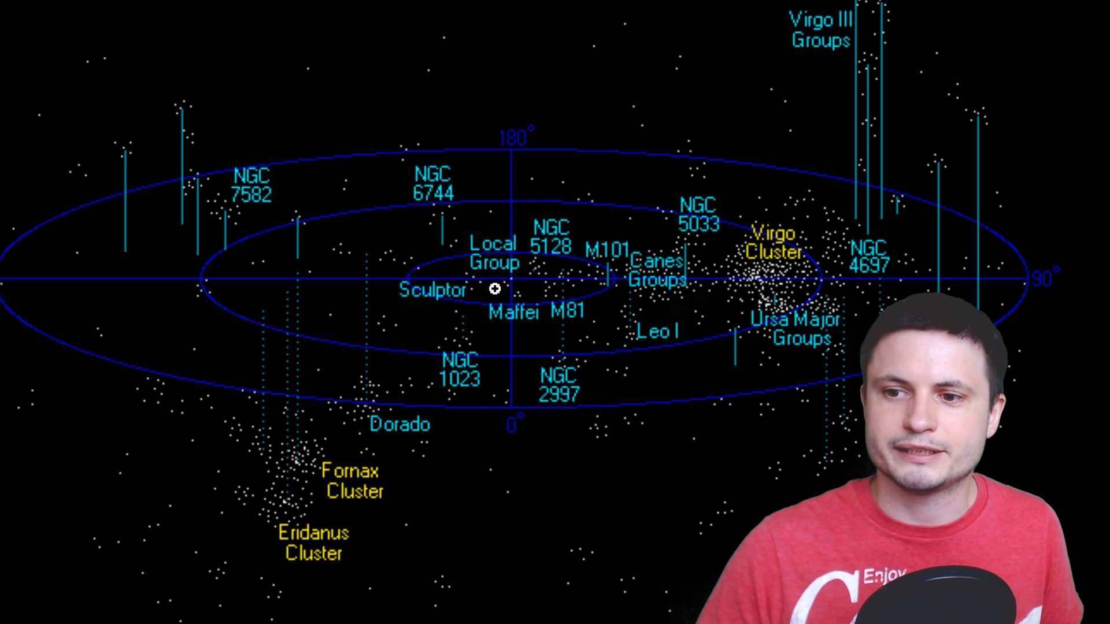
mouse_move(474, 260)
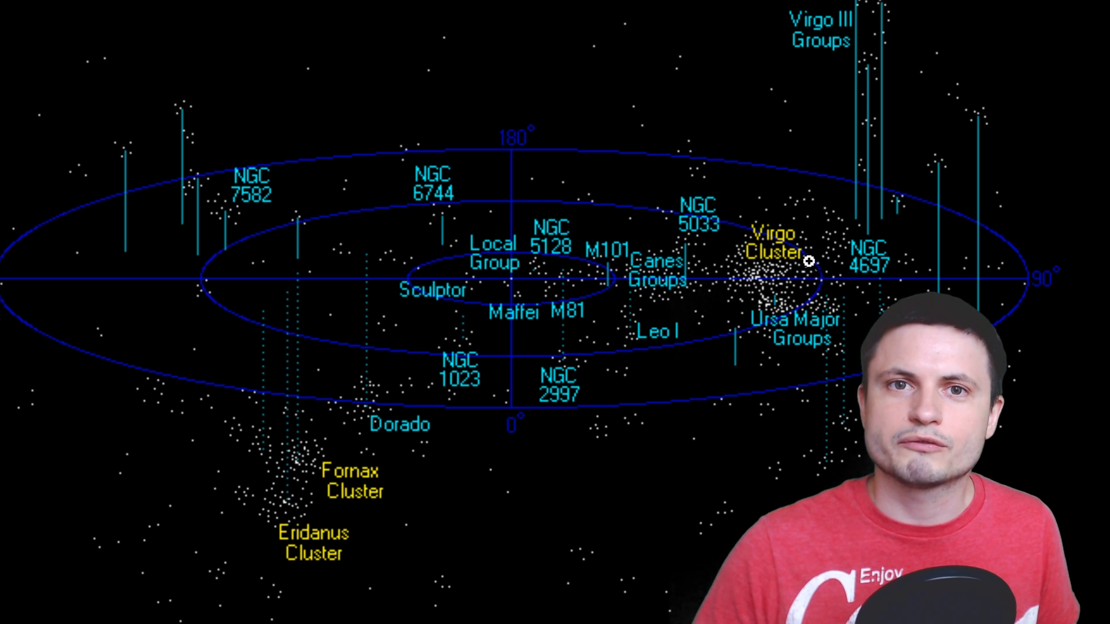
mouse_move(662, 287)
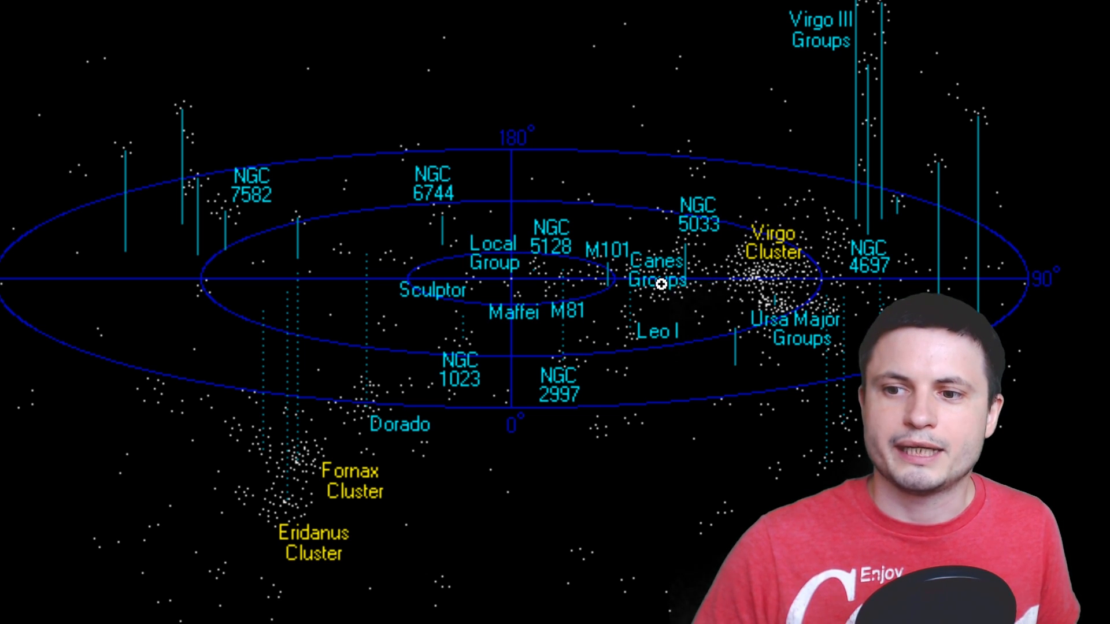